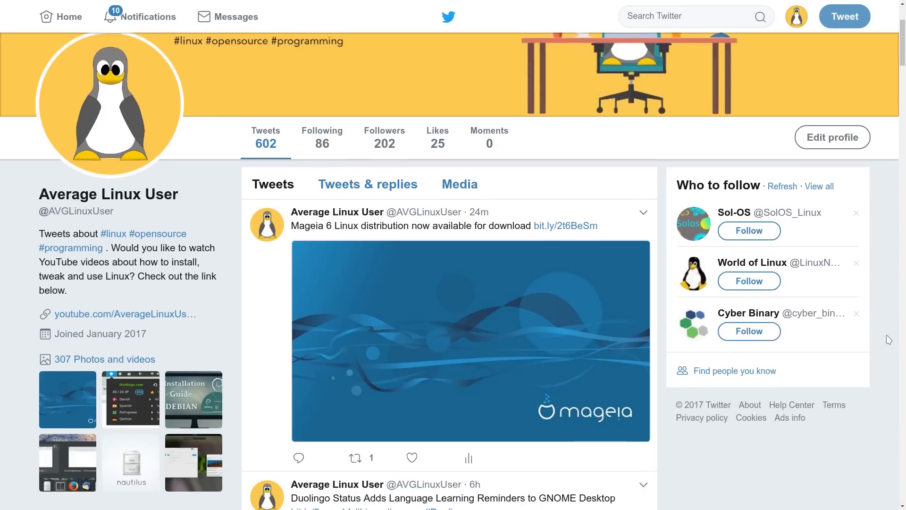
# - Scroll down the Average Linux User Facebook page through its posts and photo gallery
pyautogui.scroll(-3)
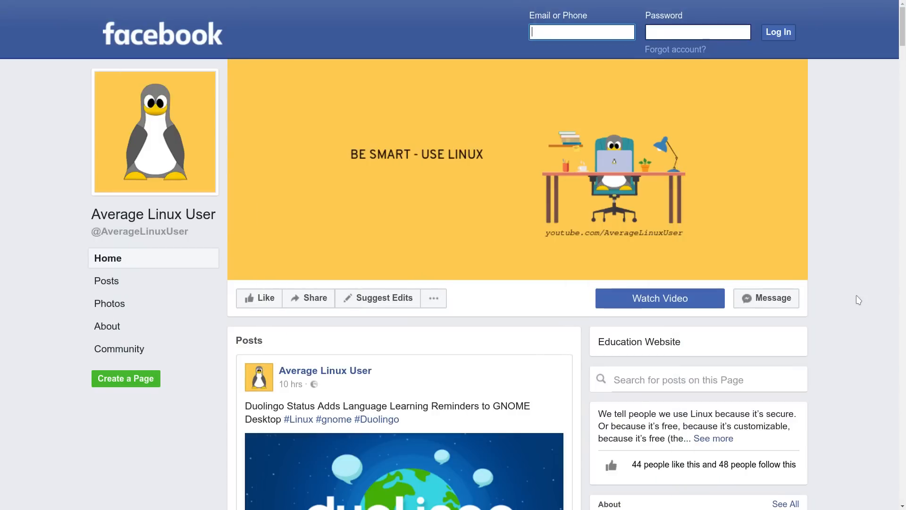
pyautogui.scroll(-3)
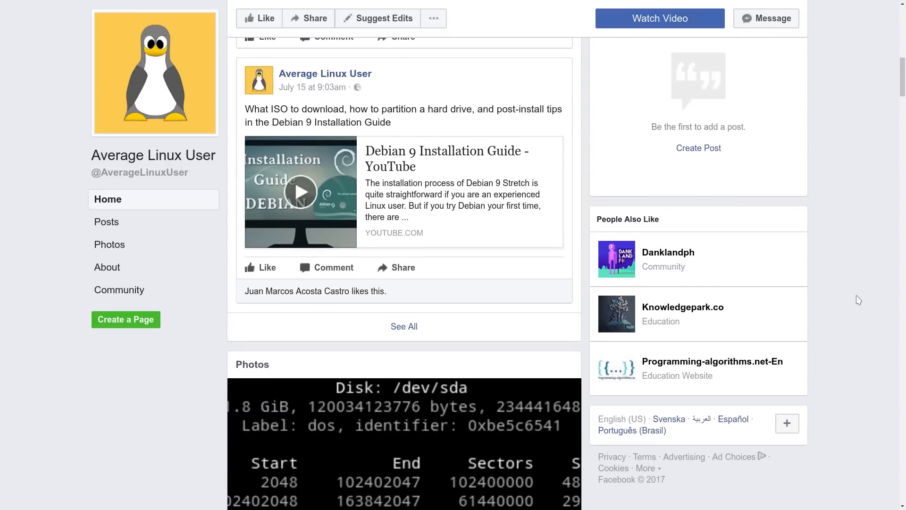
pyautogui.scroll(-3)
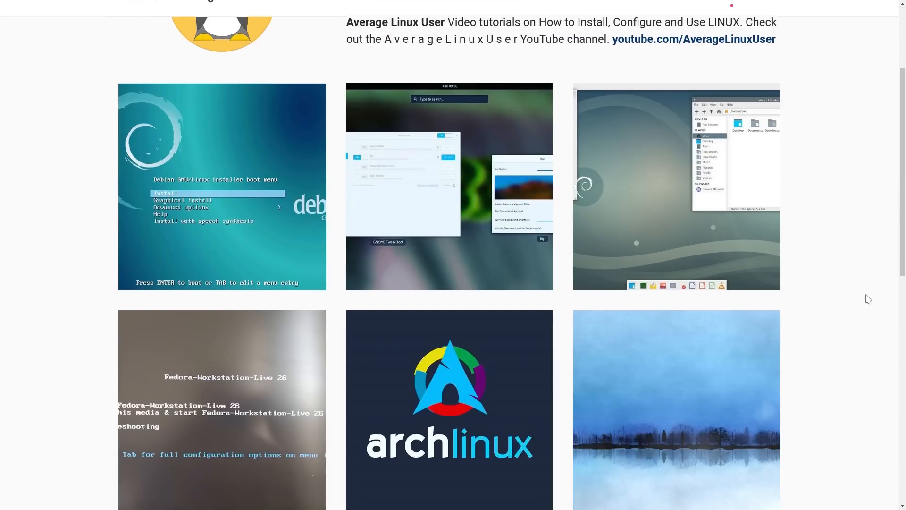
# - Scroll the Instagram grid and Google+ posts, then return to the top of the Profile page
pyautogui.scroll(-3)
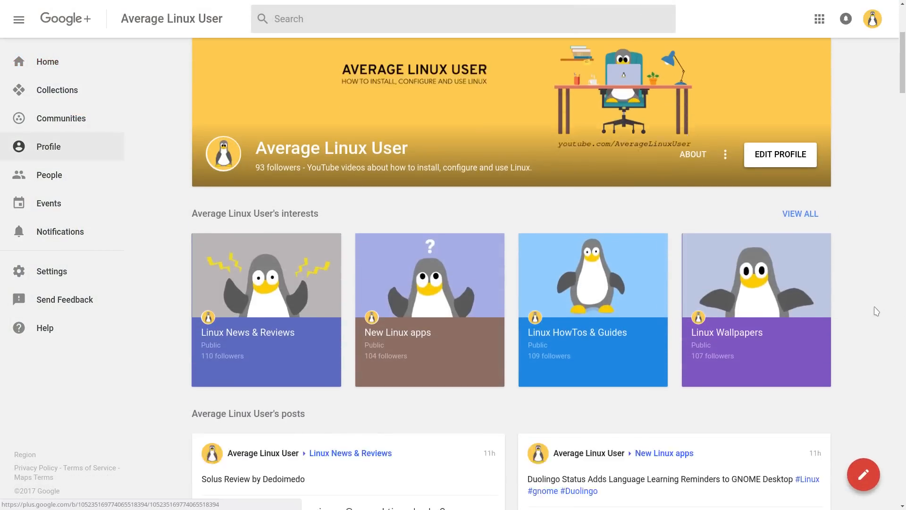
pyautogui.scroll(-3)
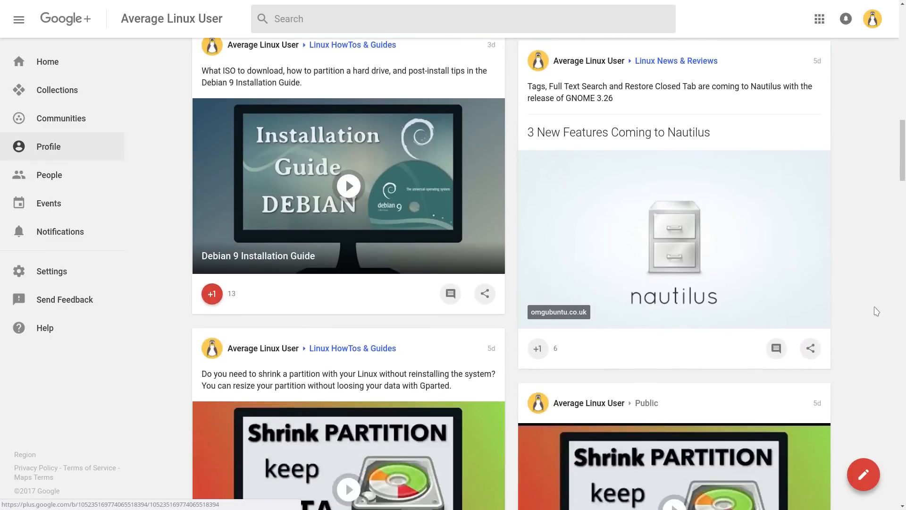
pyautogui.click(48, 147)
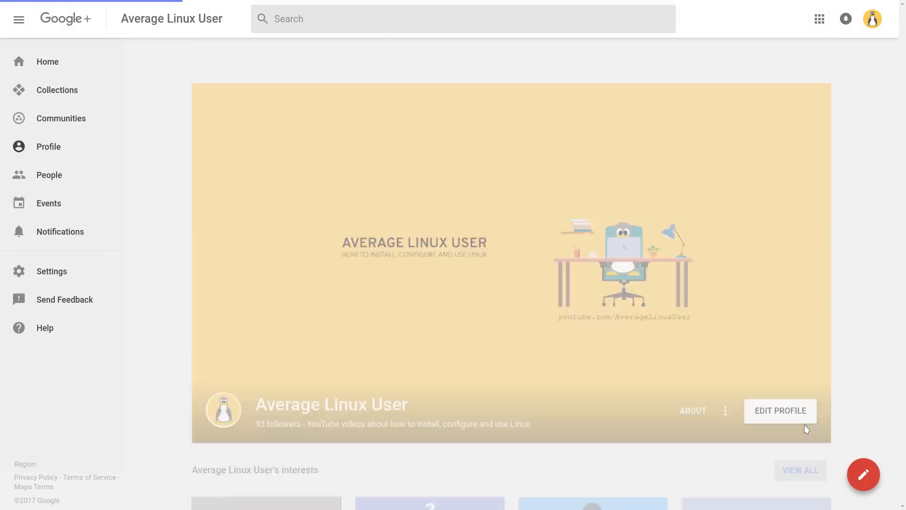
# - View all interest collections (Linux gaming, Command Line), then go to Communities
pyautogui.click(799, 470)
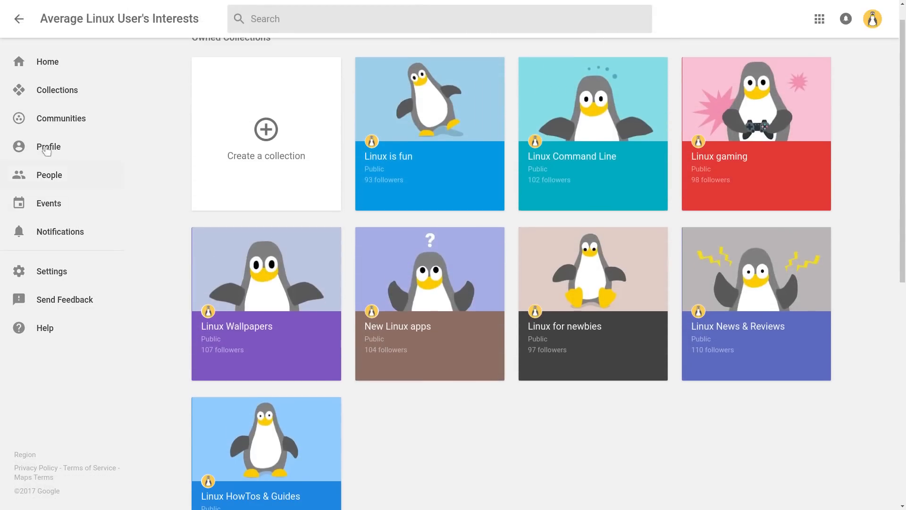
pyautogui.click(61, 118)
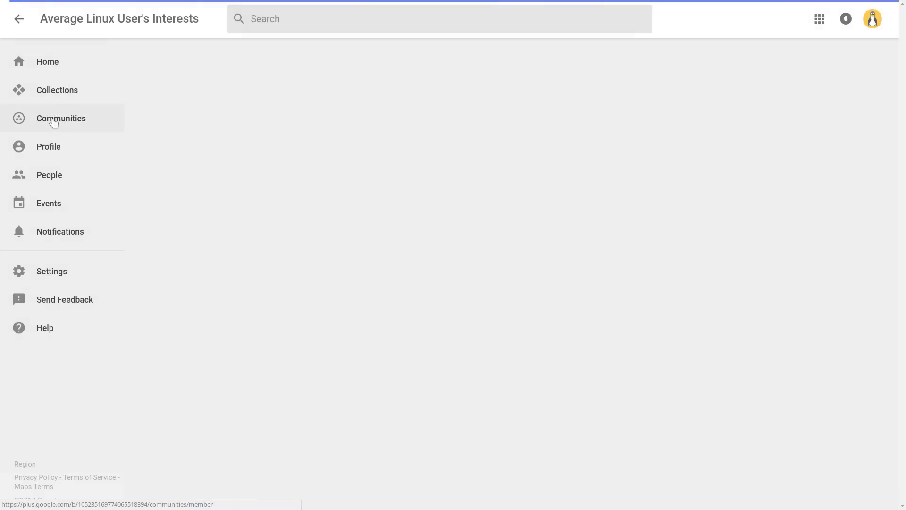